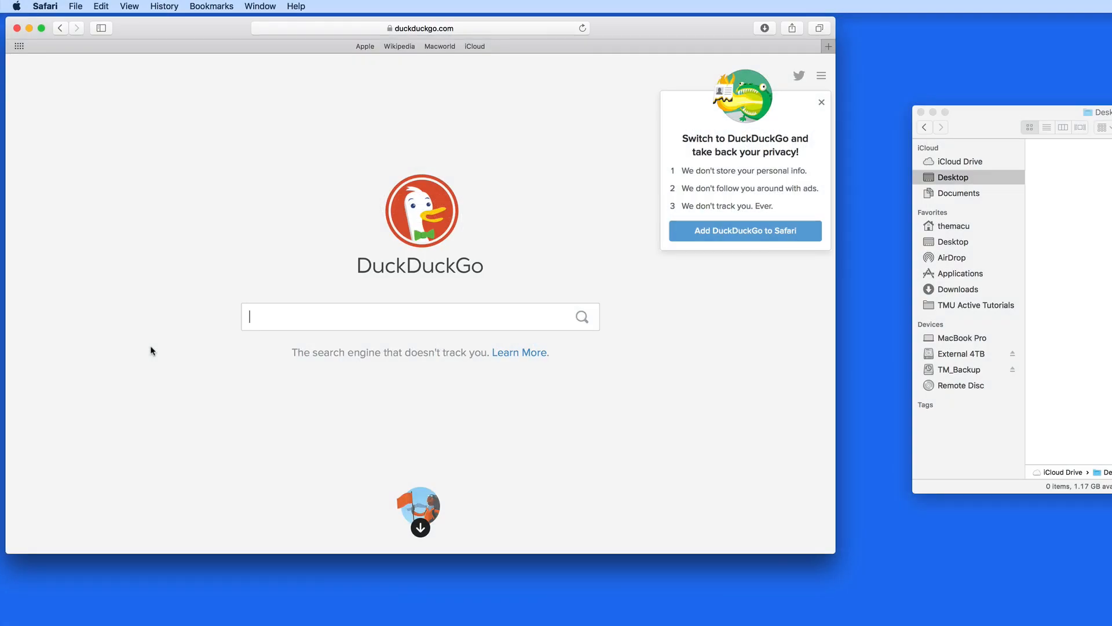
mouse_move(626, 293)
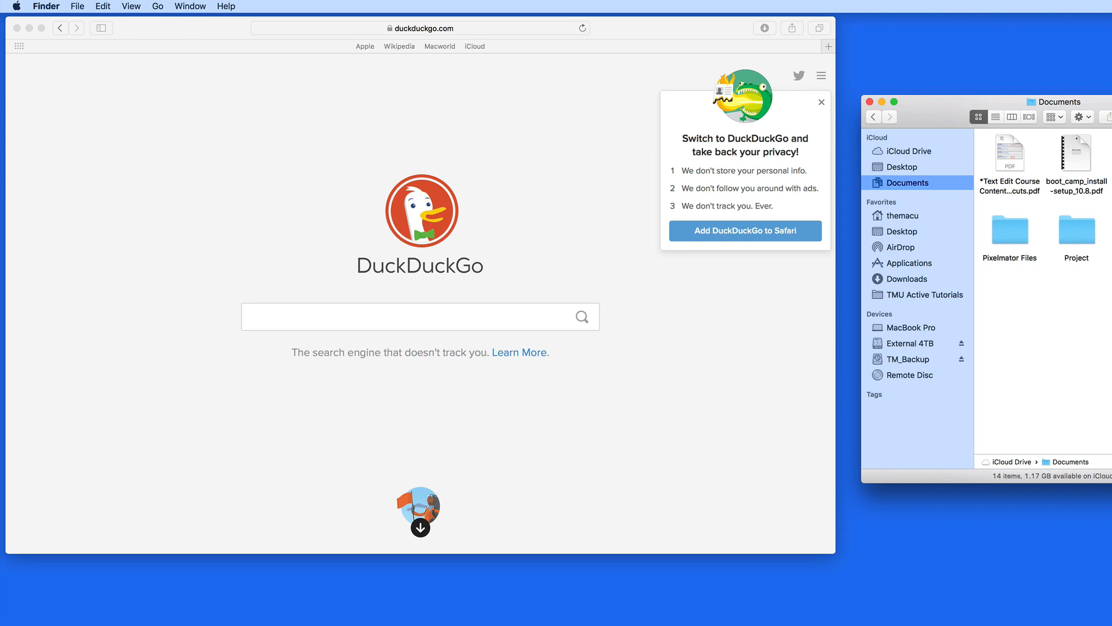
Search DuckDuckGo for 'Cool Mac icons' and scroll through the results
left_click(901, 167)
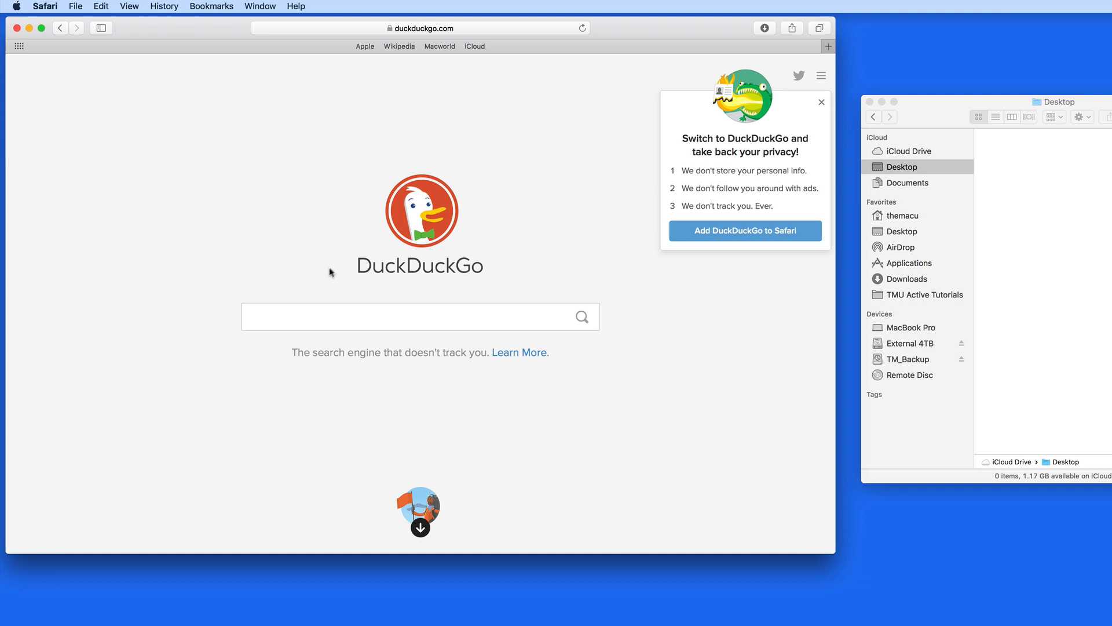
type("C")
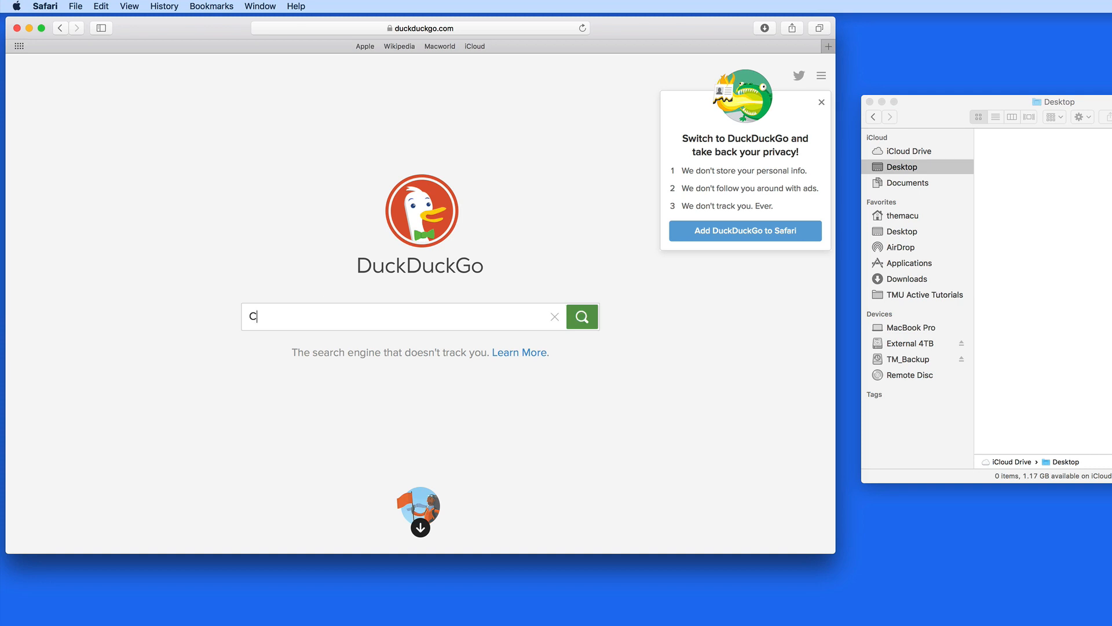
type("ool Mac icons")
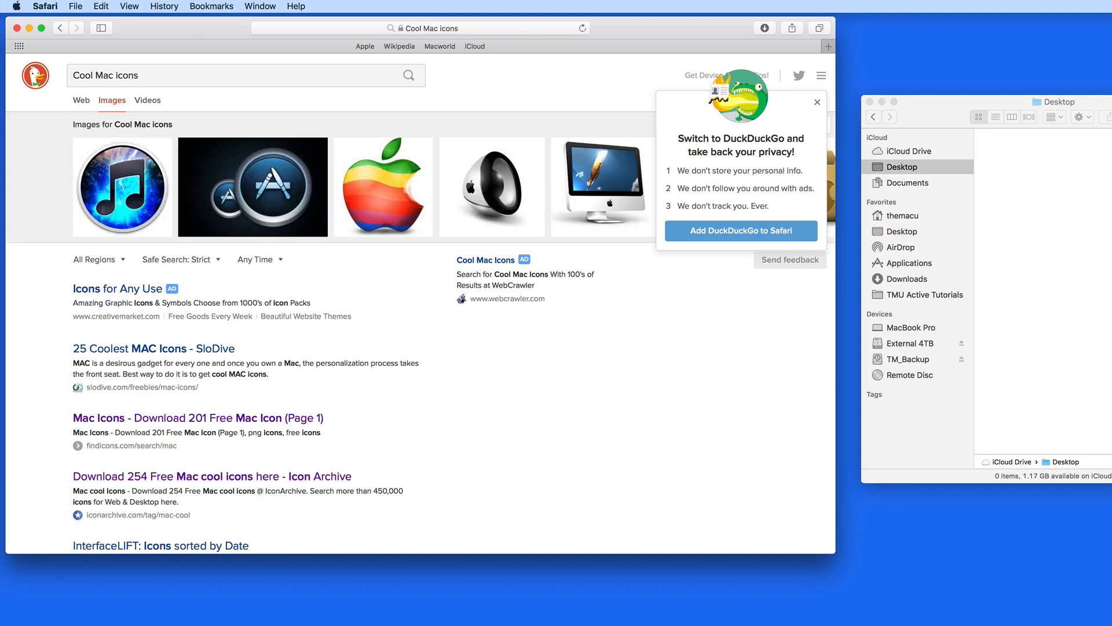
scroll("down", 3)
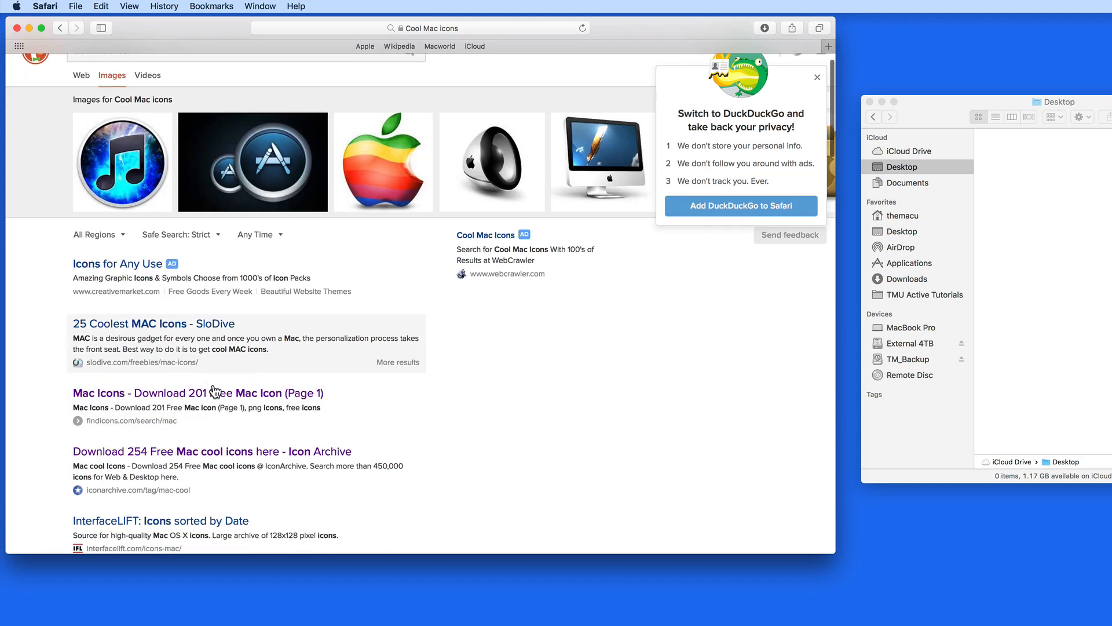
scroll("down", 3)
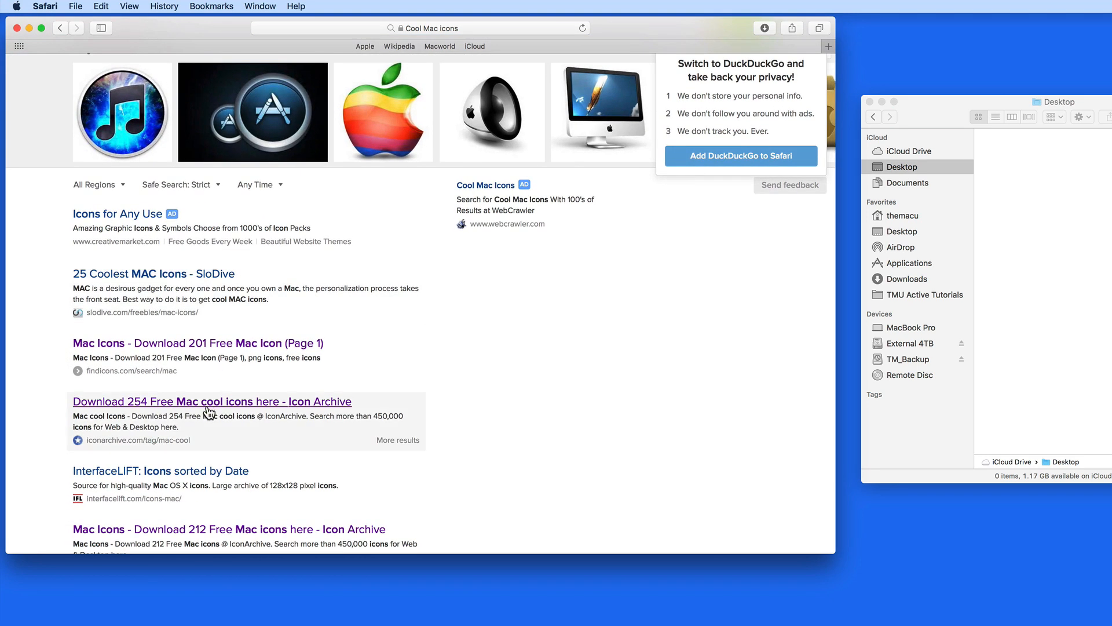
scroll("down", 3)
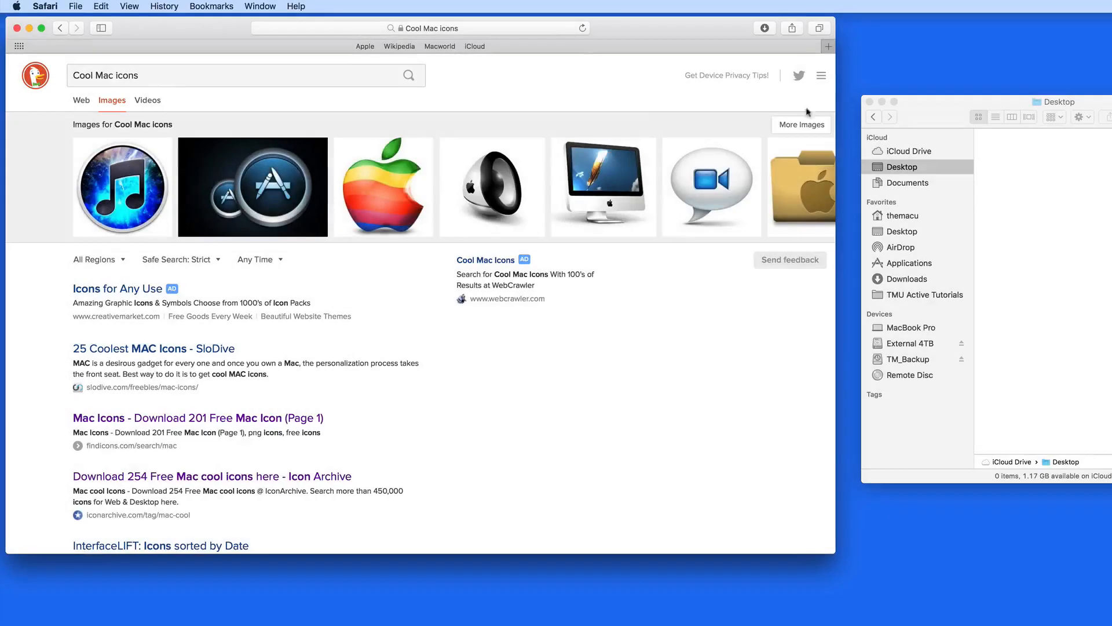
Expand the Cool Mac icons results into the full image grid and browse it
left_click(801, 124)
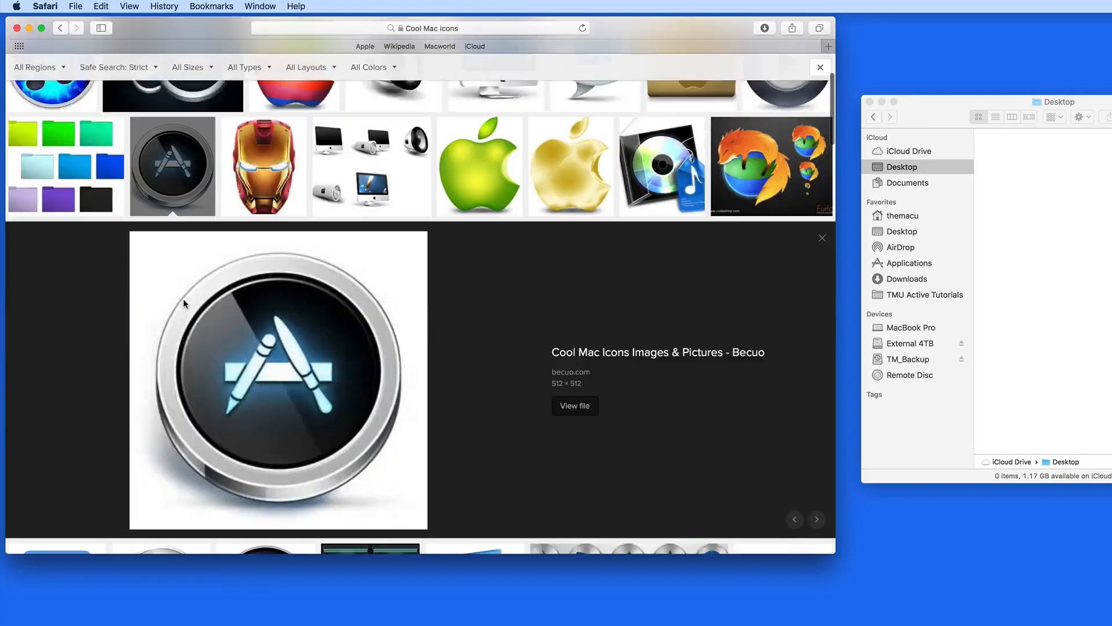
scroll("up", 3)
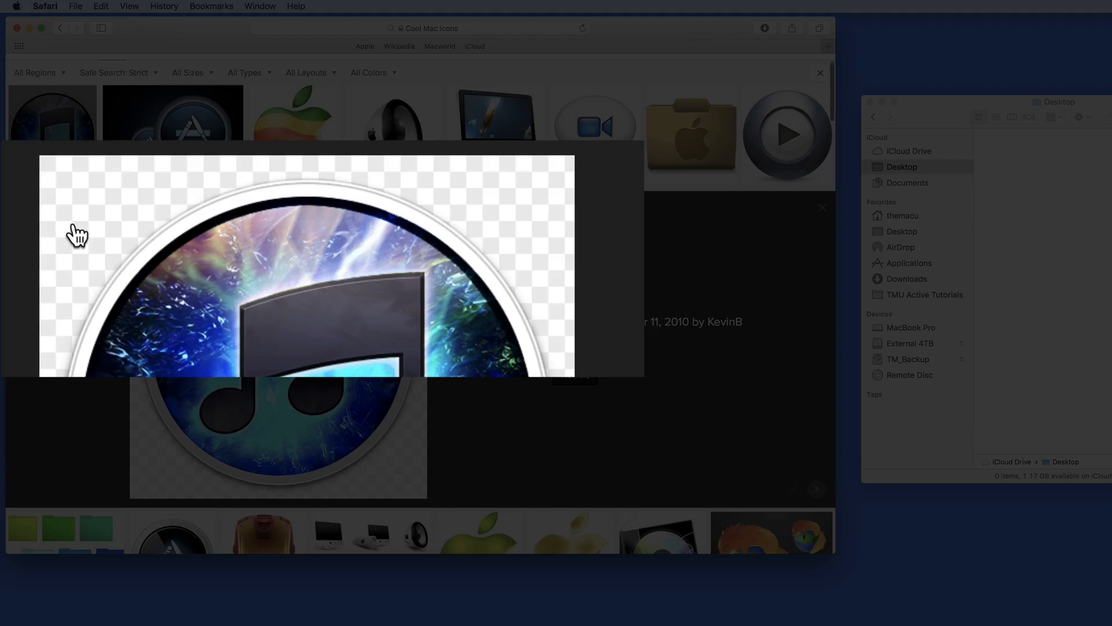
scroll("down", 3)
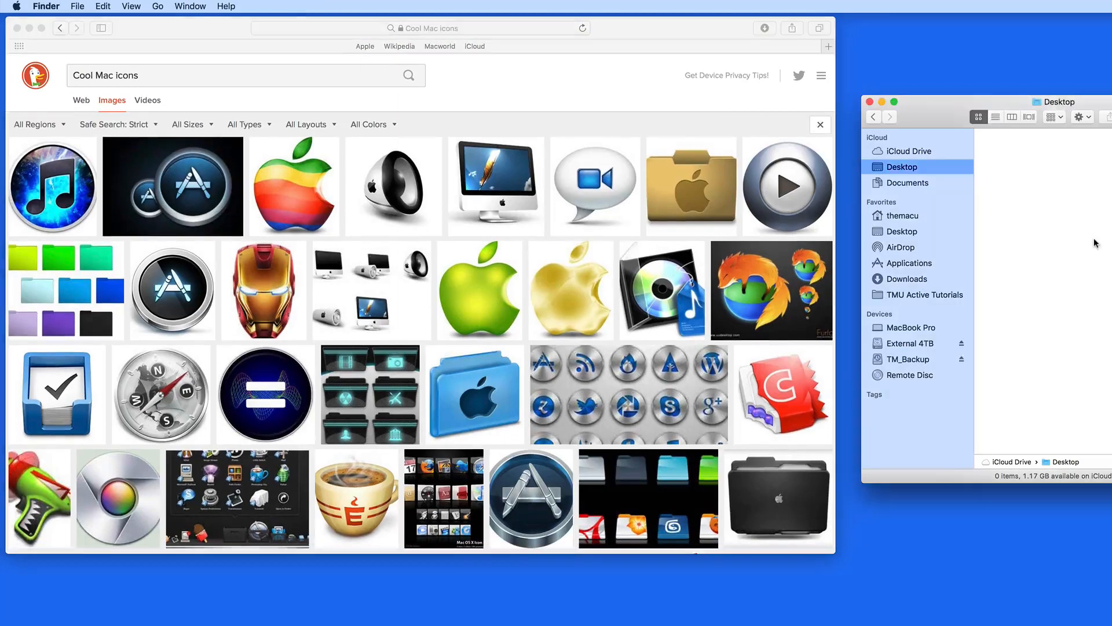
Create a new 'untitled folder' in the empty Desktop folder via the context menu
right_click(1008, 269)
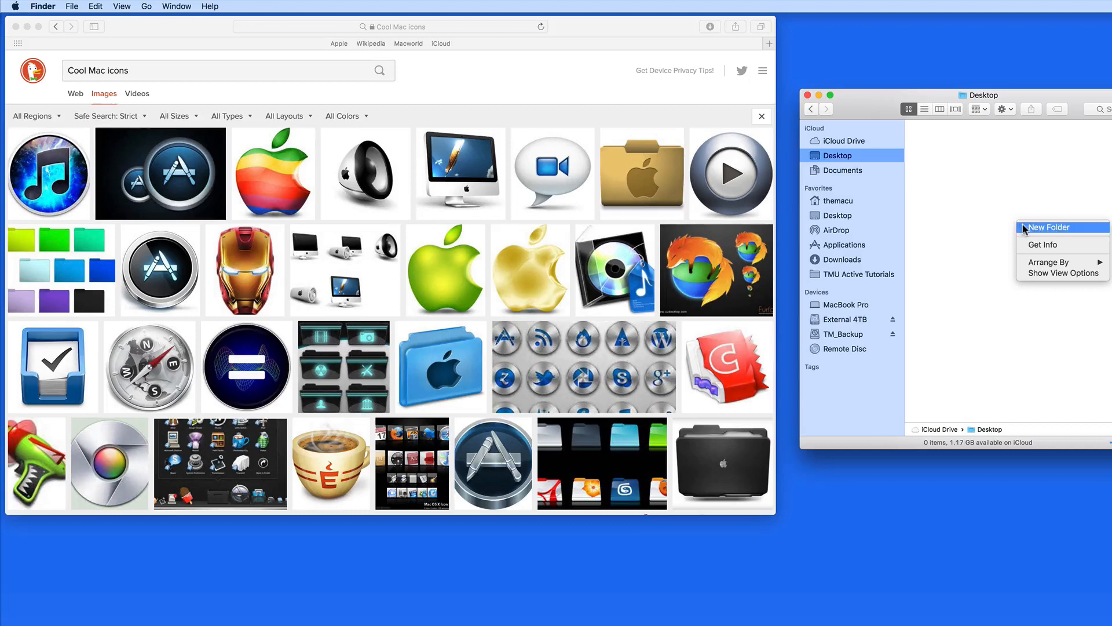
left_click(1048, 227)
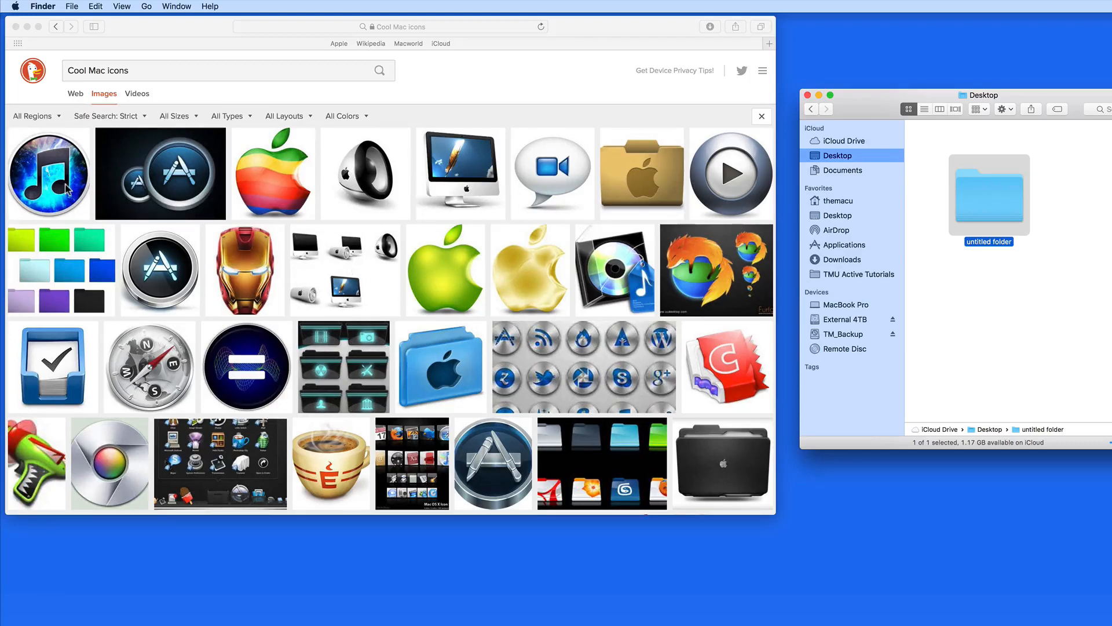
mouse_move(978, 233)
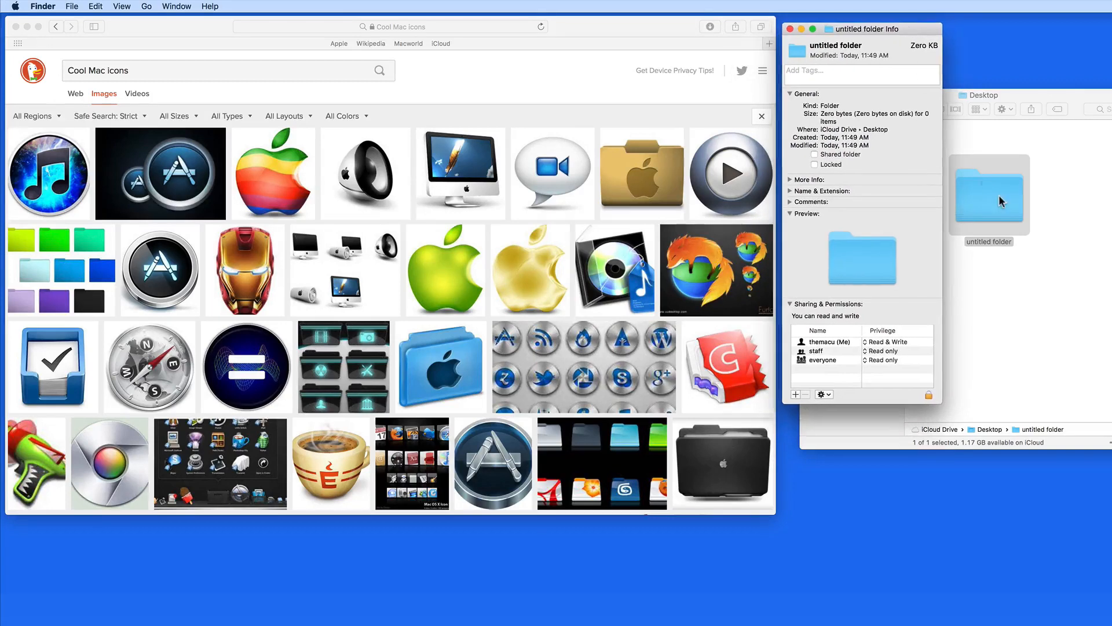
Open Get Info for the untitled folder and apply the rainbow Apple icon
right_click(989, 191)
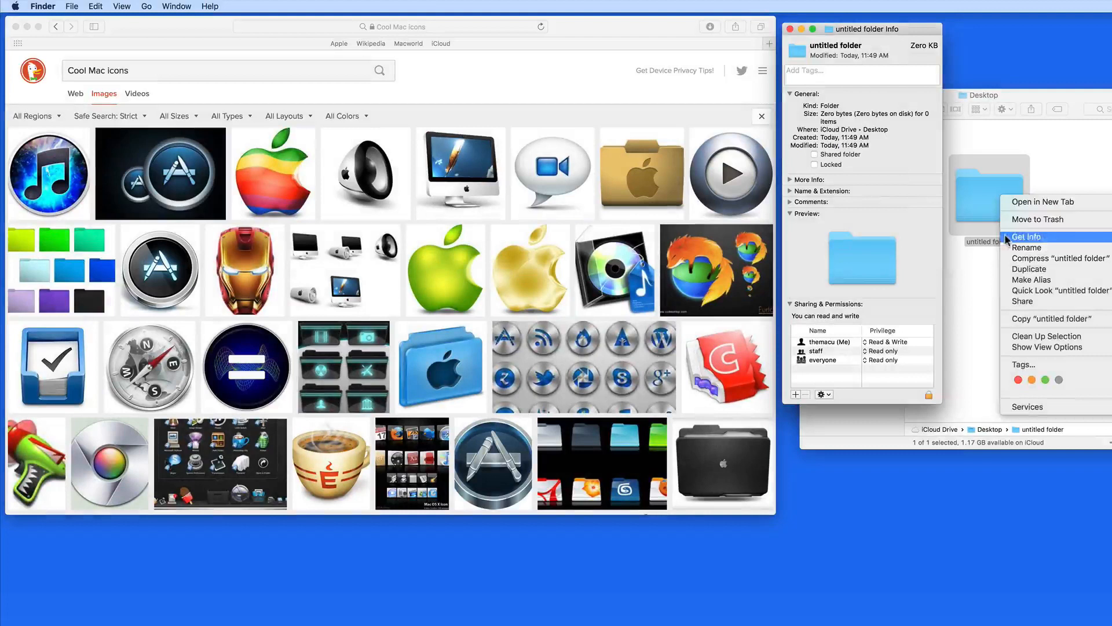
left_click(1026, 237)
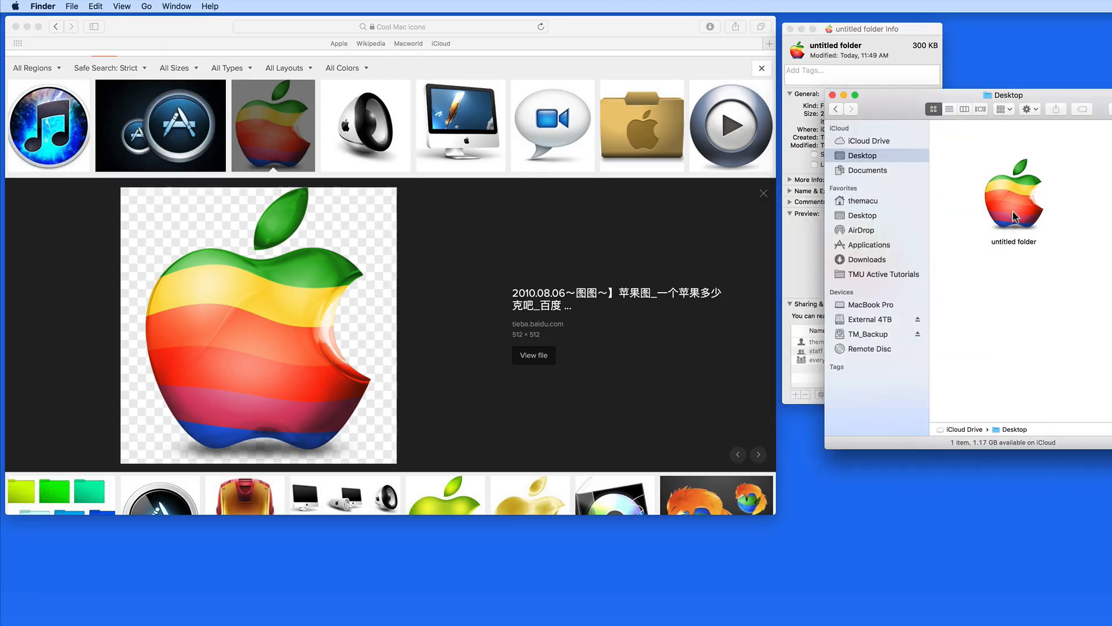
double_click(1013, 196)
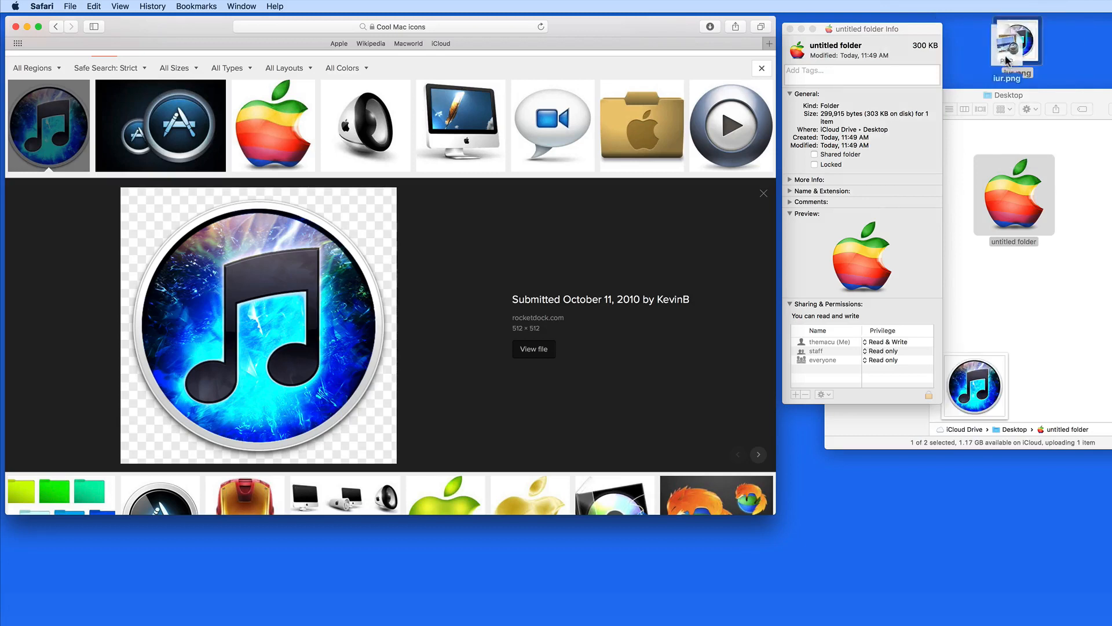
Try other icon images, then undo back to the rainbow Apple icon on the folder
left_click(1015, 39)
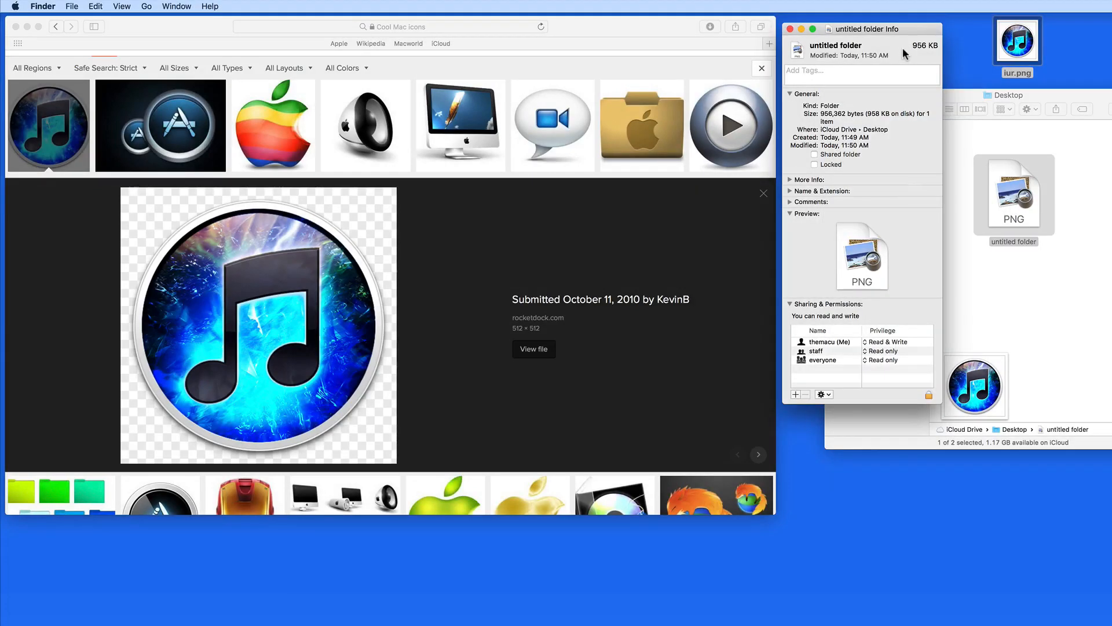
key("cmd+z")
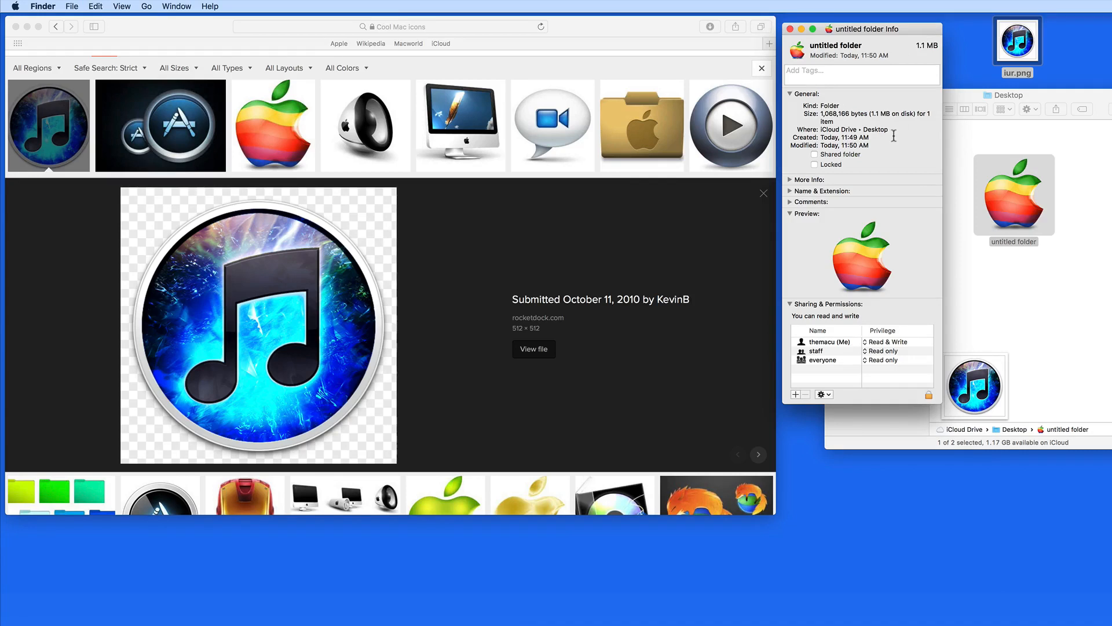
left_click(548, 140)
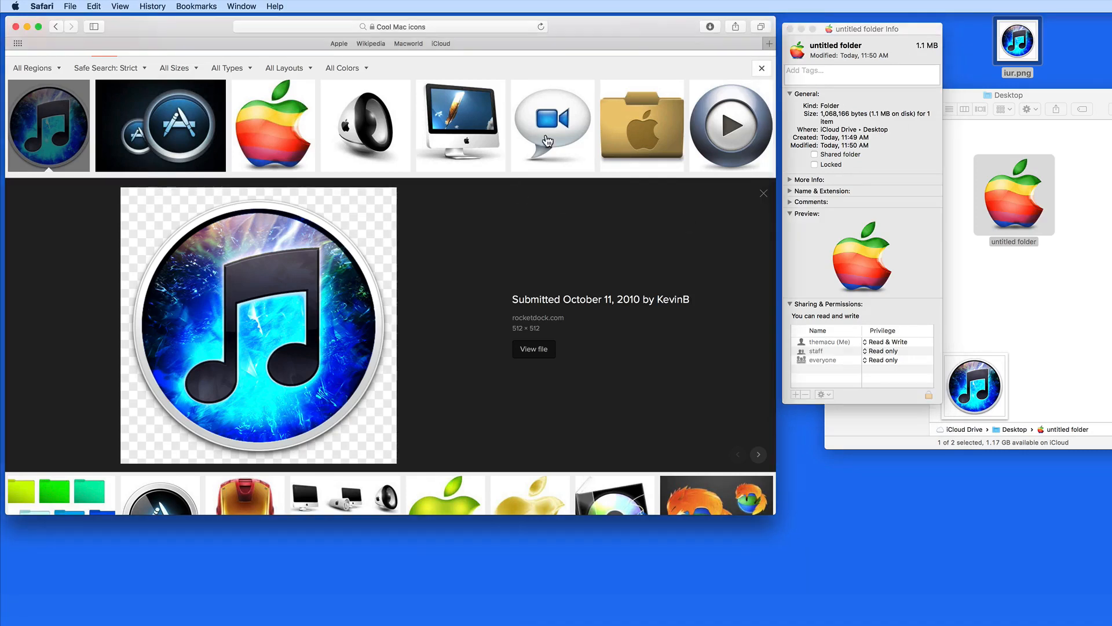
left_click(552, 125)
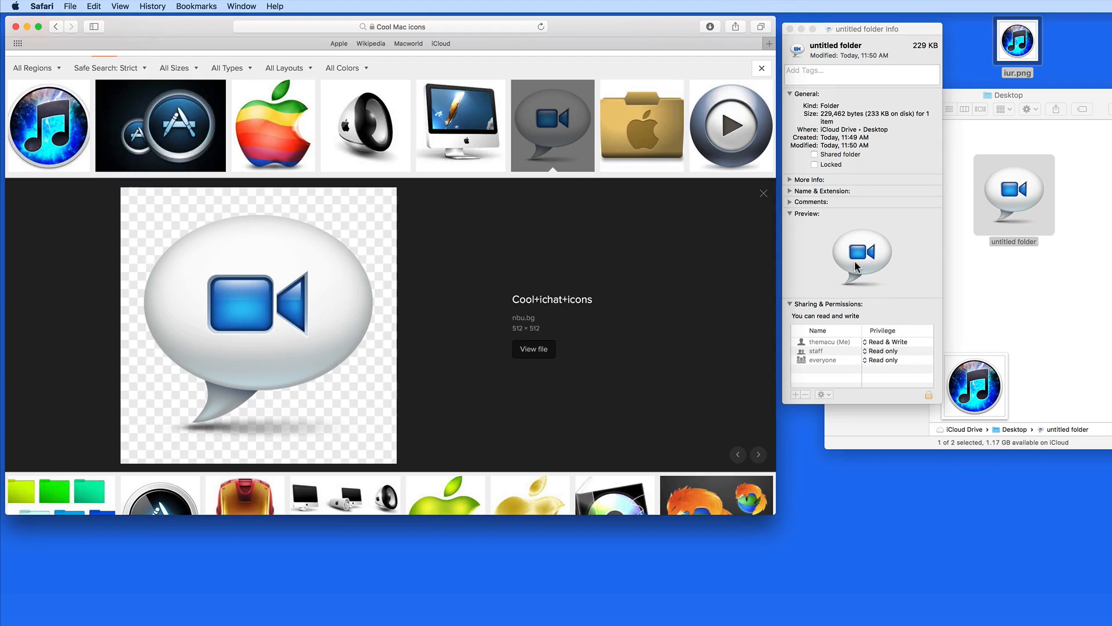
mouse_move(273, 126)
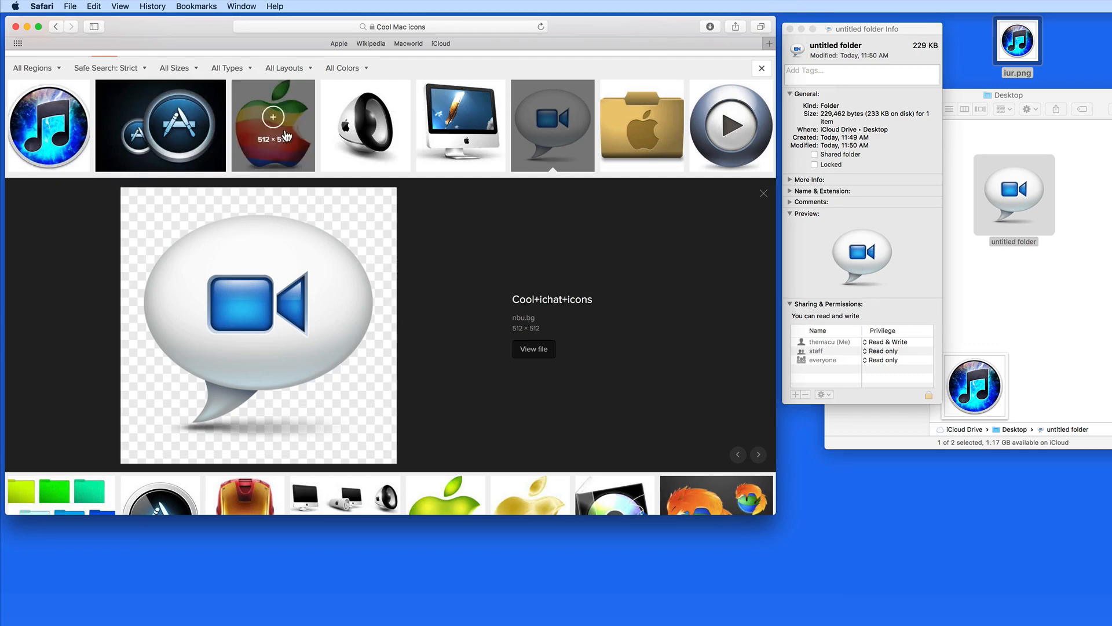
left_click(272, 125)
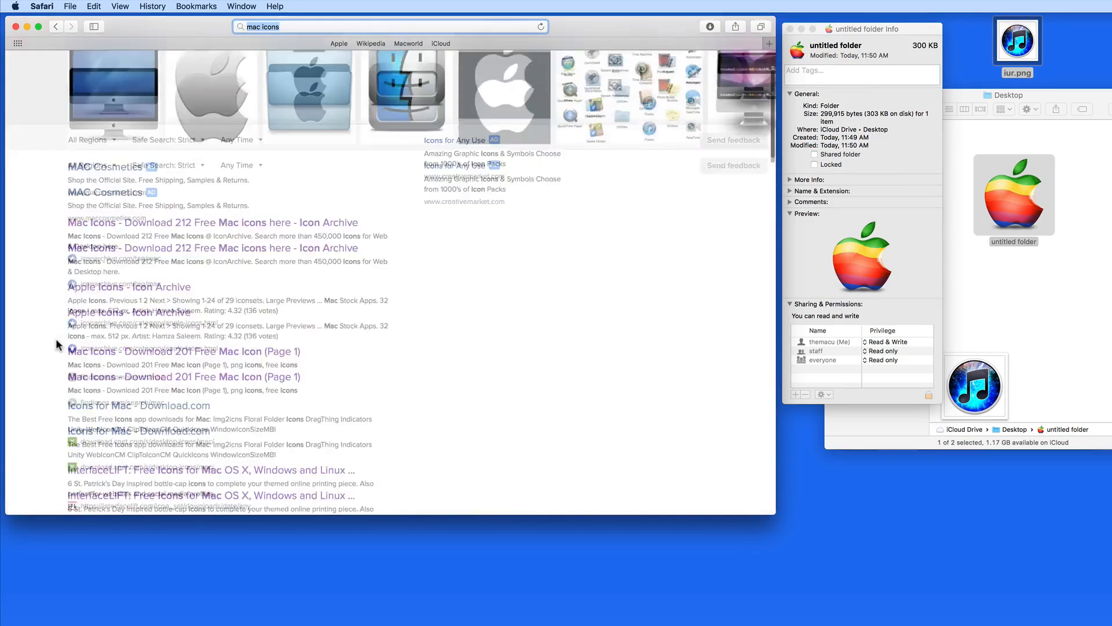
Open InterfaceLIFT's free icon sets filtered to 512x512 and scroll through the previews
scroll("down", 3)
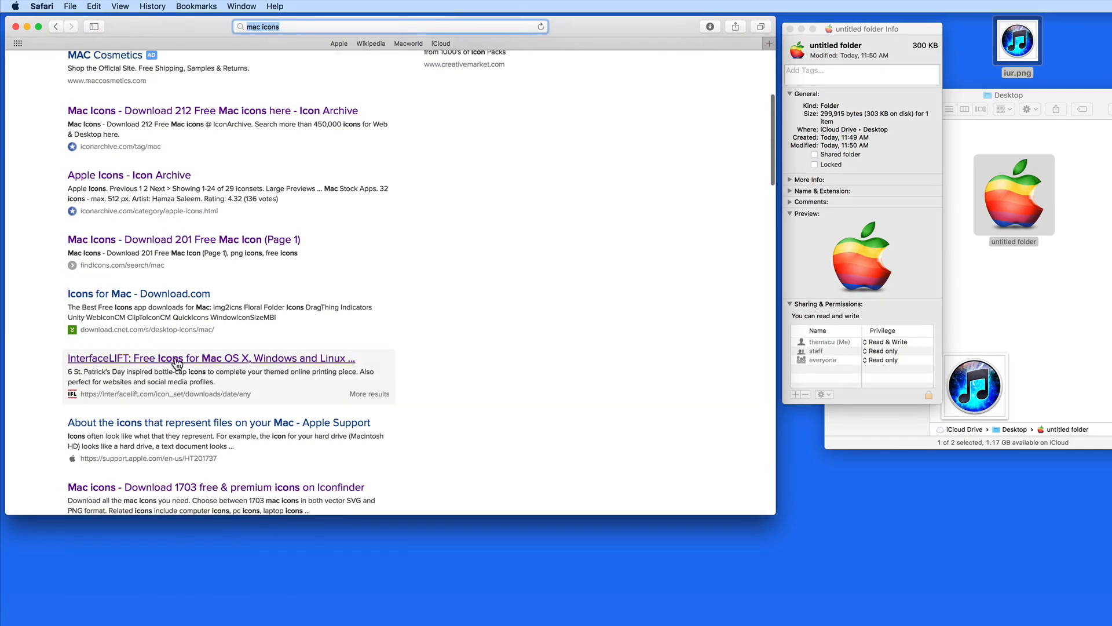
left_click(209, 358)
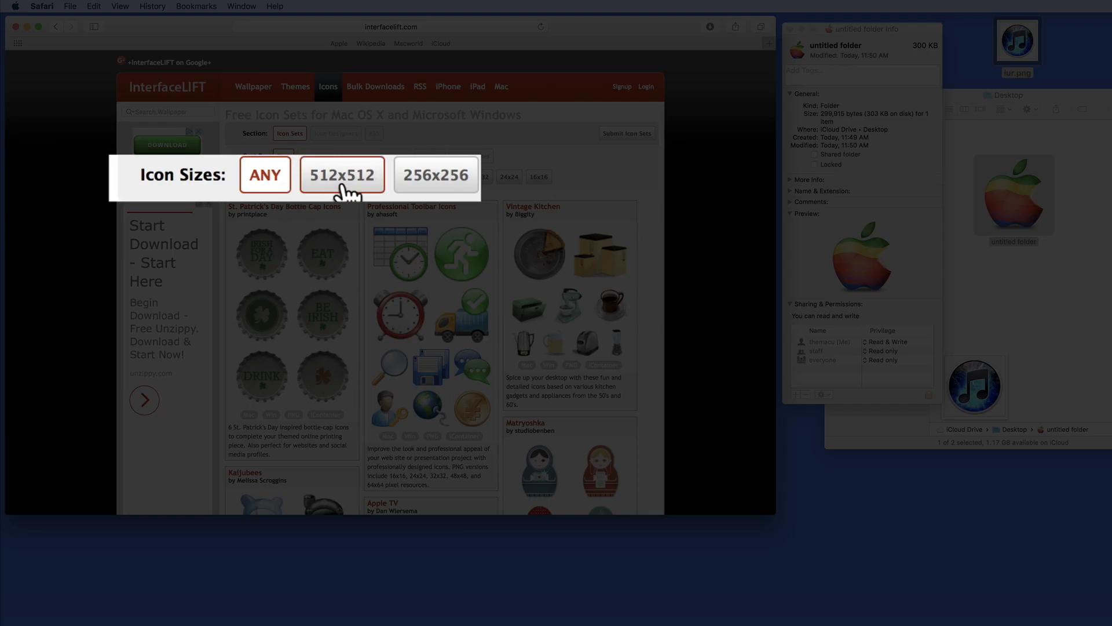
left_click(342, 174)
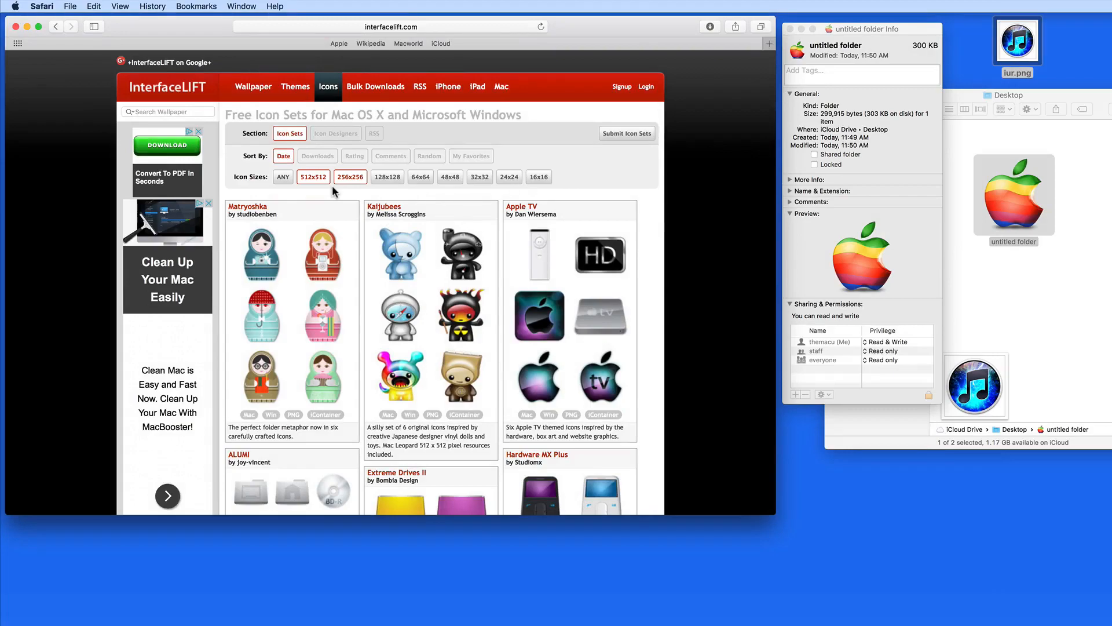
scroll("down", 3)
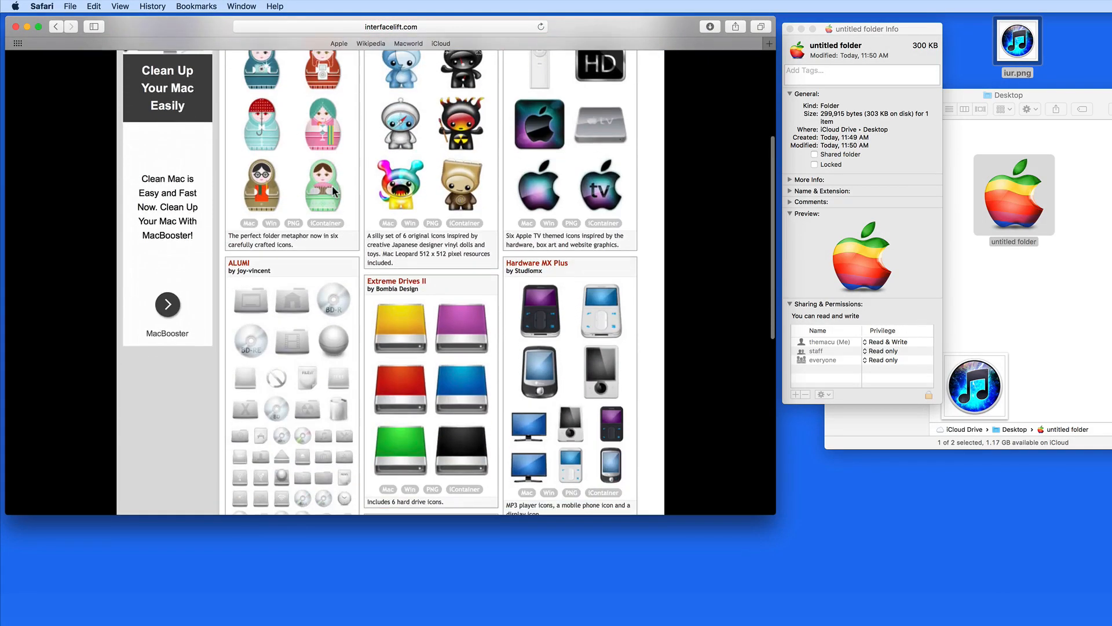
scroll("down", 3)
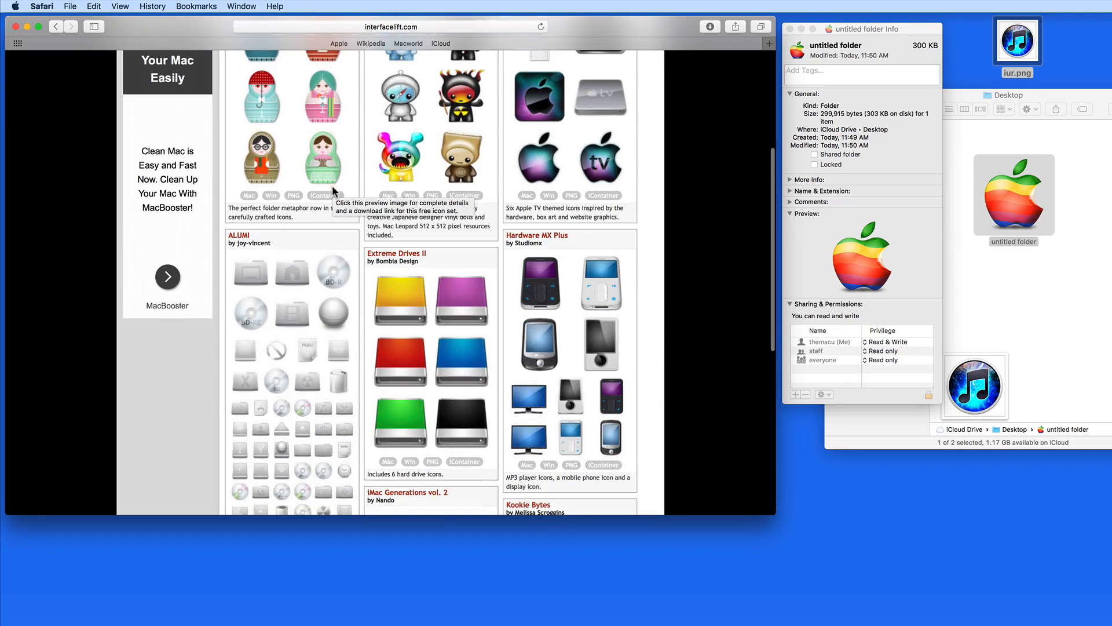
scroll("down", 3)
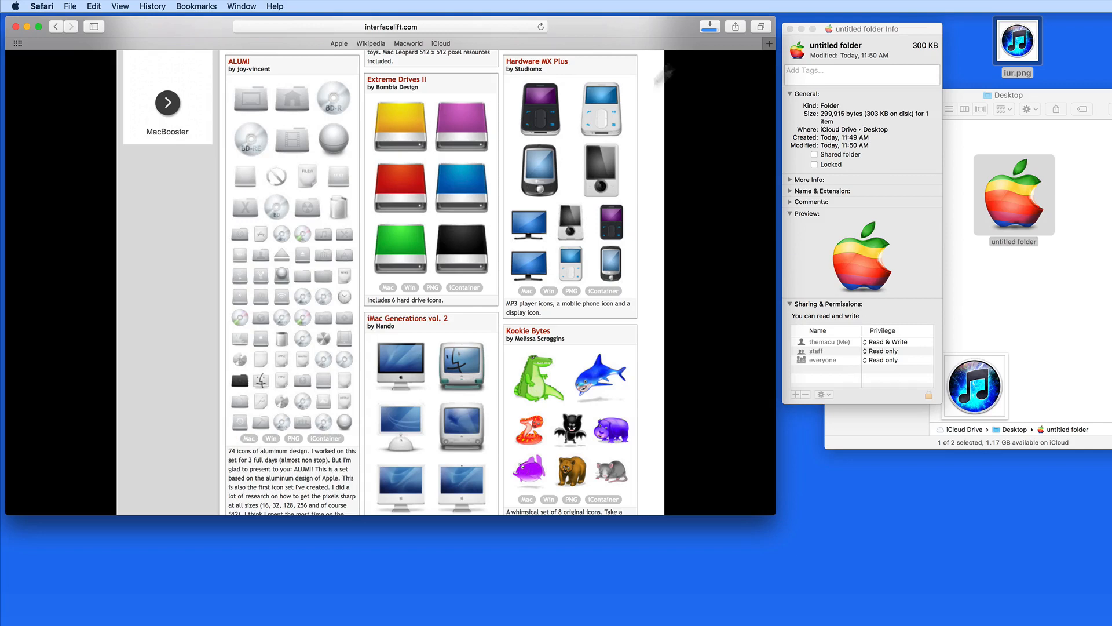
Open the downloaded ALUMI icon set folder and scroll through its icon files
left_click(709, 26)
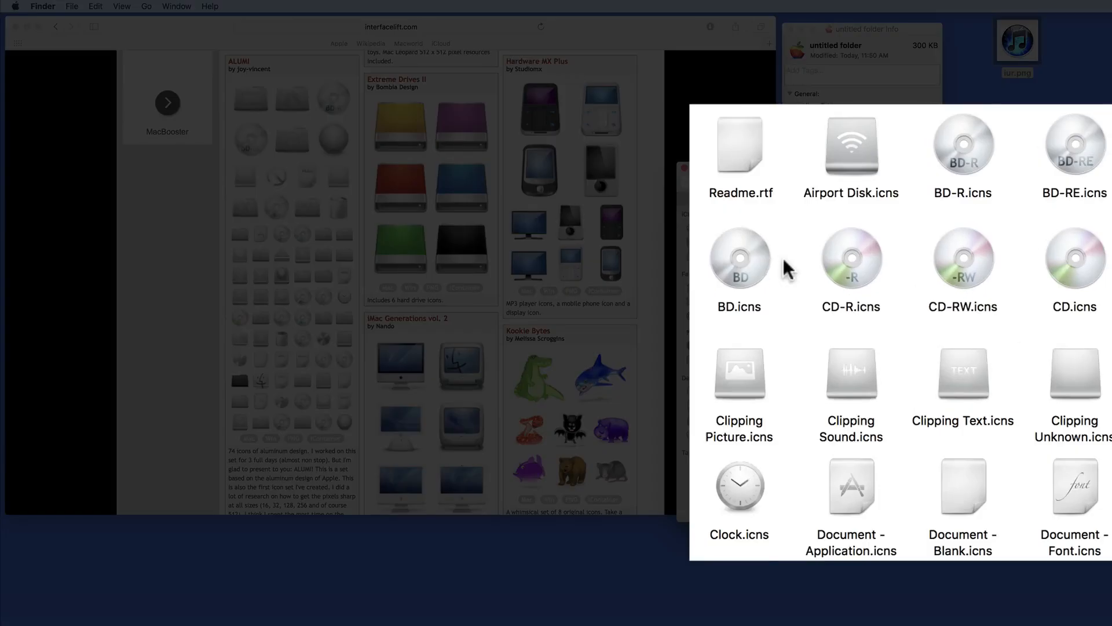
scroll("down", 3)
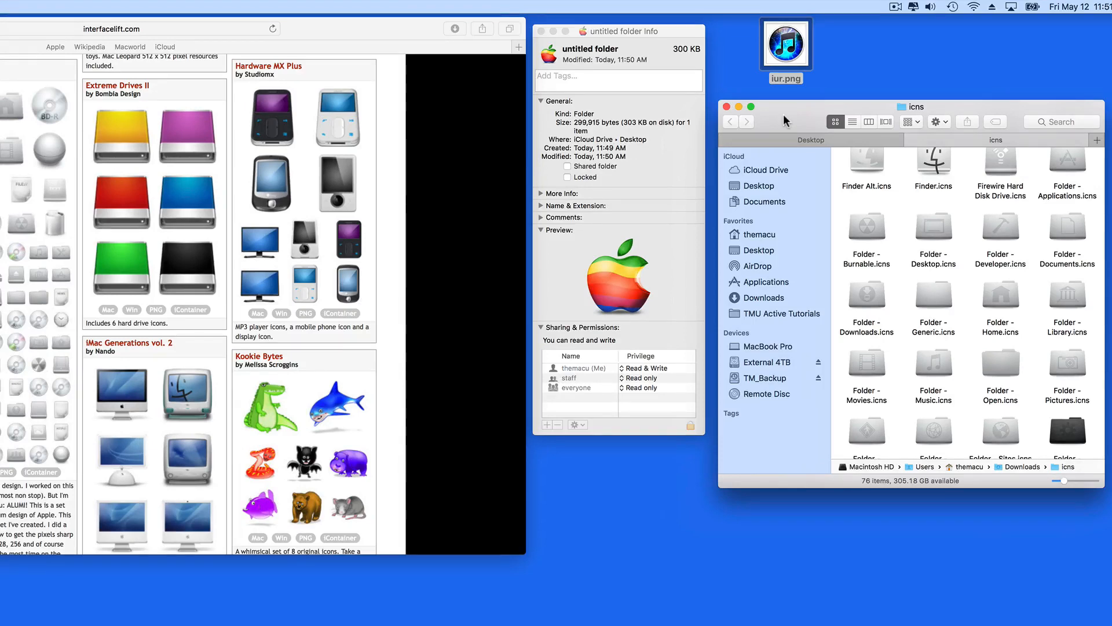
mouse_move(870, 303)
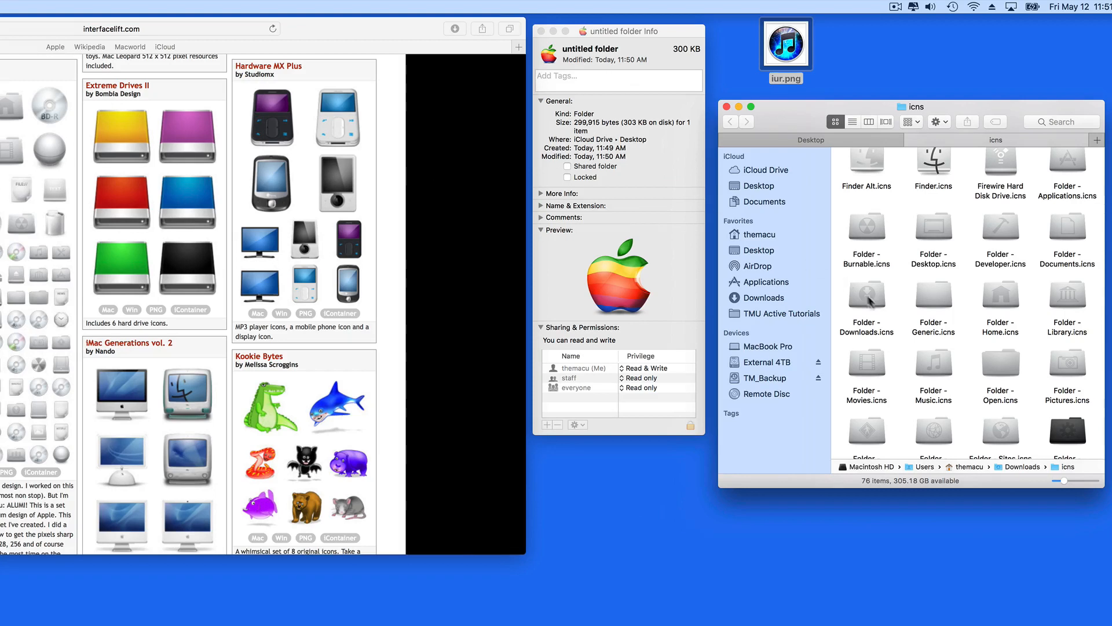
mouse_move(892, 307)
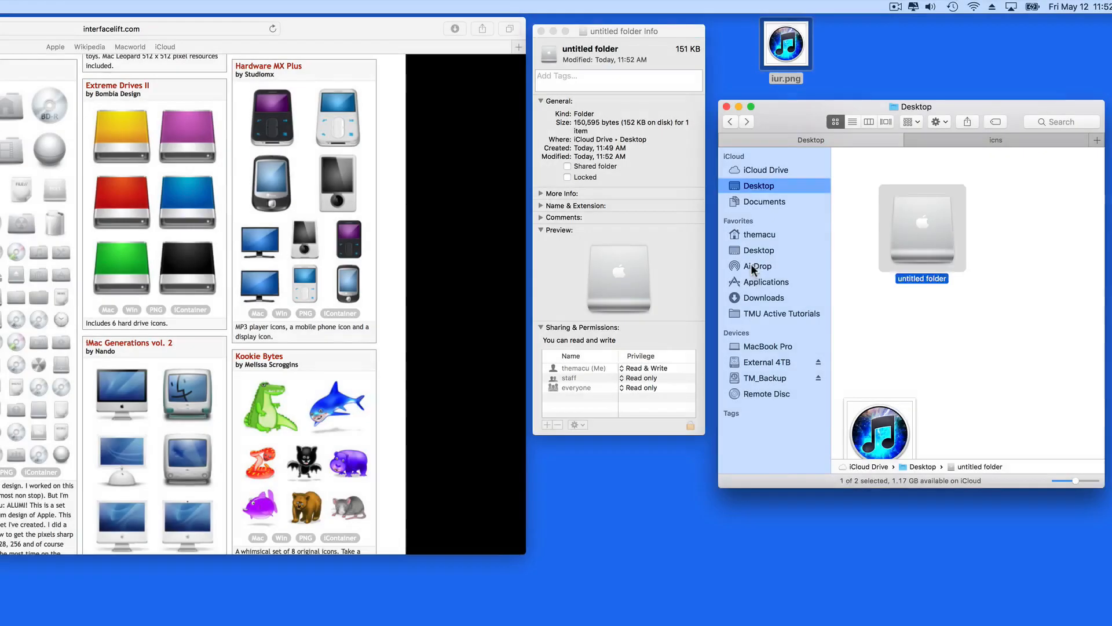
Open the Documents Project folder's Info window and position it beside the untitled folder's
left_click(765, 201)
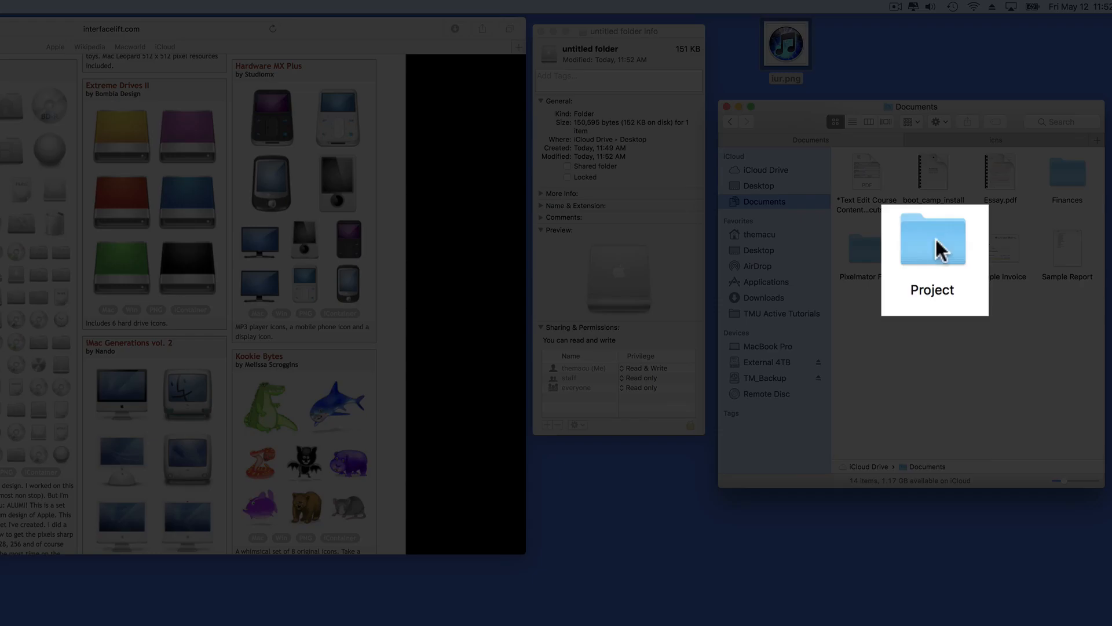
left_click(932, 249)
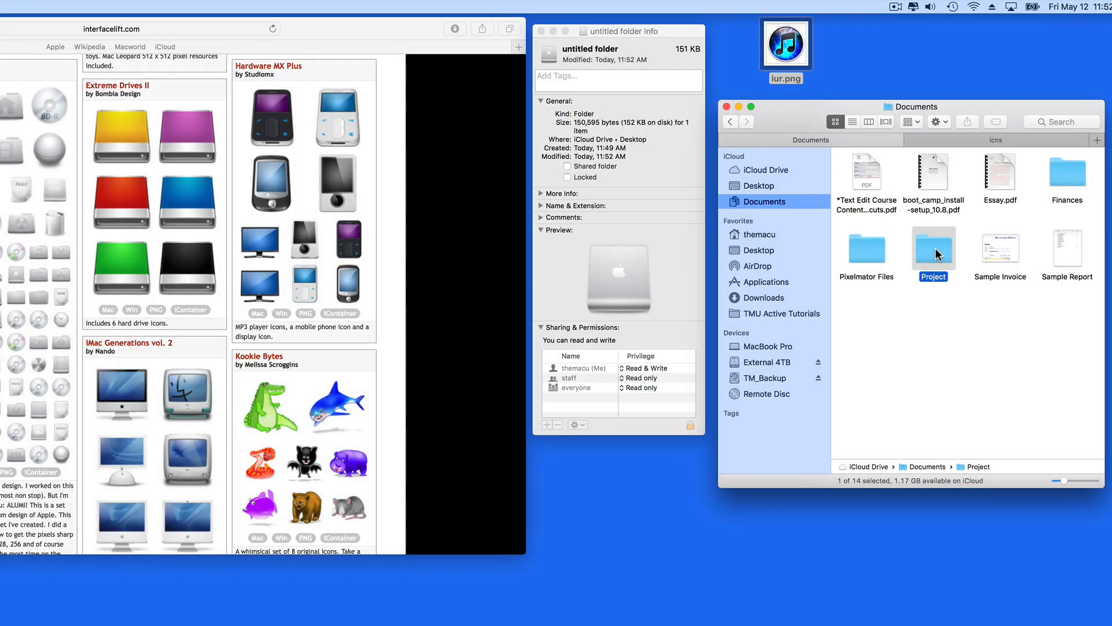
key("cmd+i")
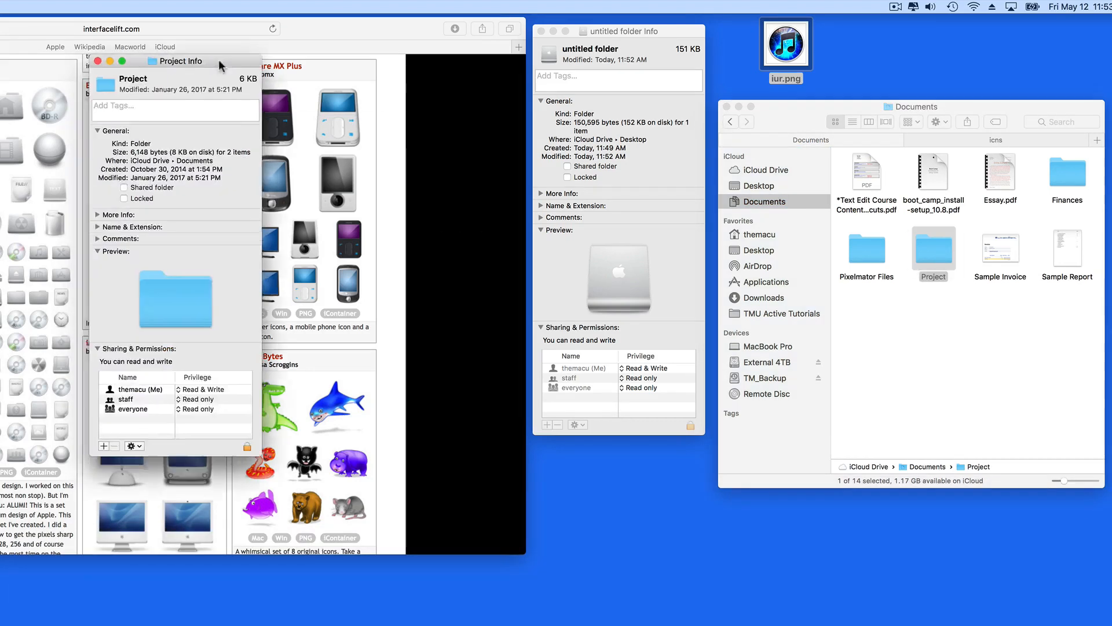
left_click_drag(181, 60, 801, 35)
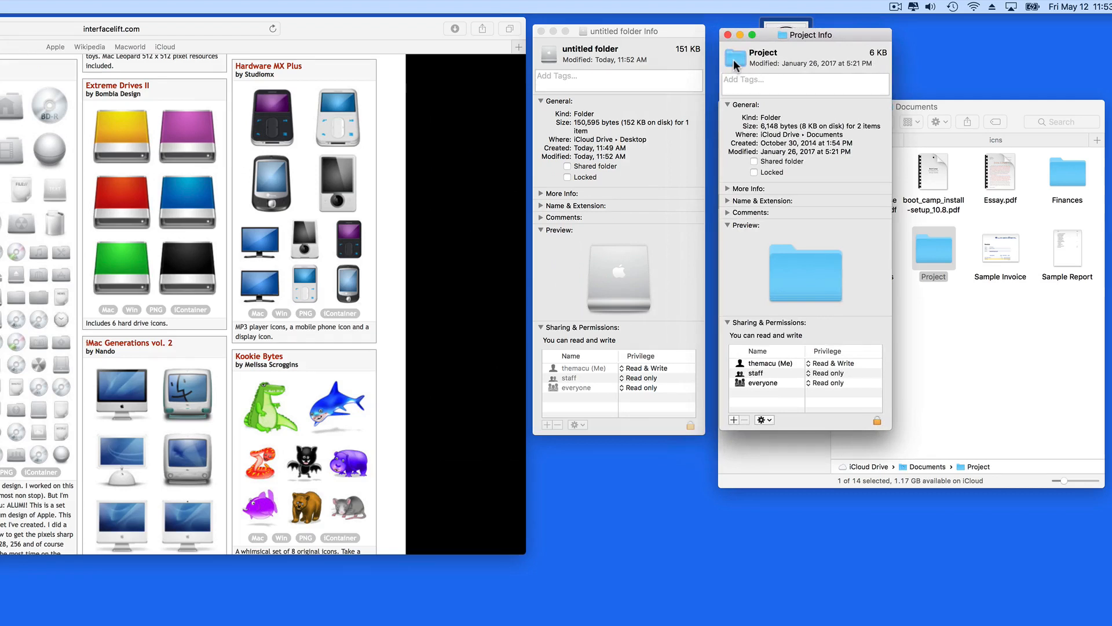
mouse_move(587, 54)
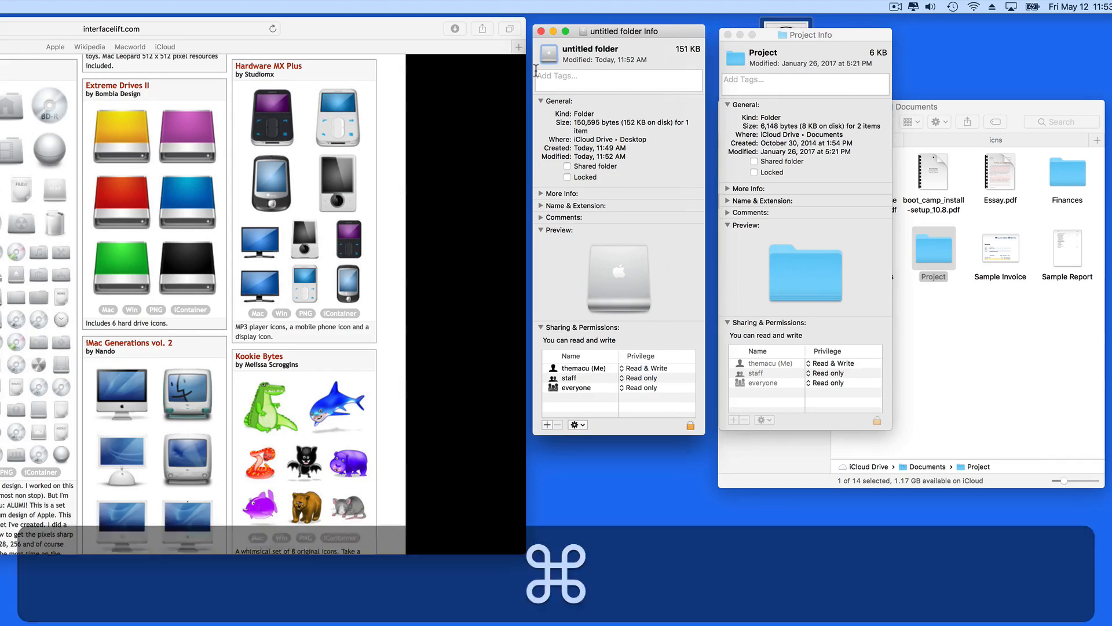
Paste the standard blue folder icon onto the untitled folder and return to Desktop
key("cmd+v")
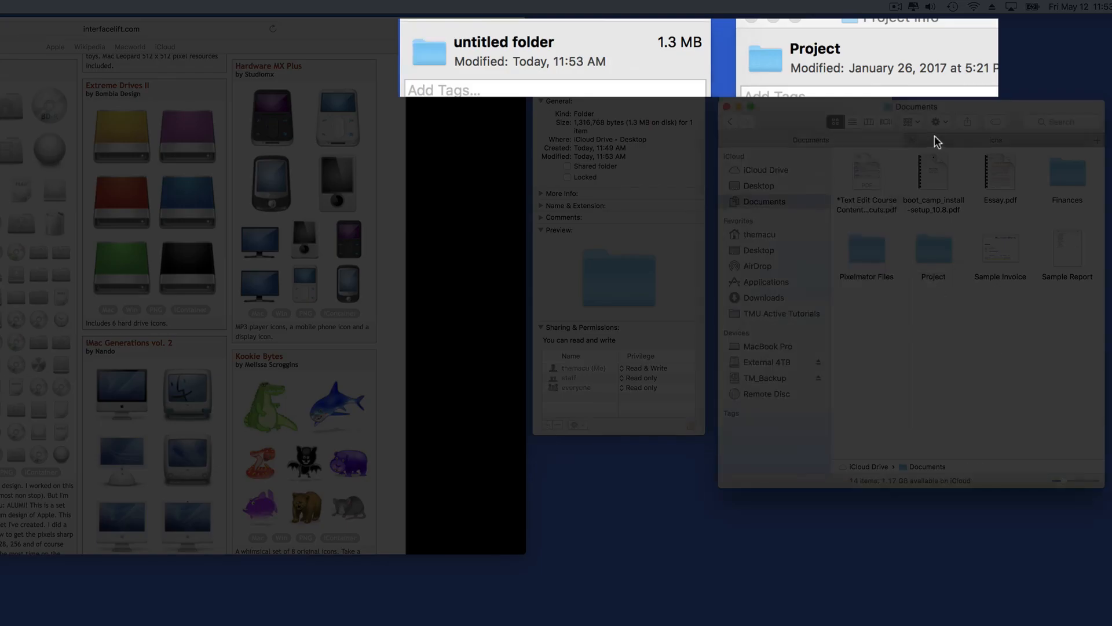
left_click(760, 185)
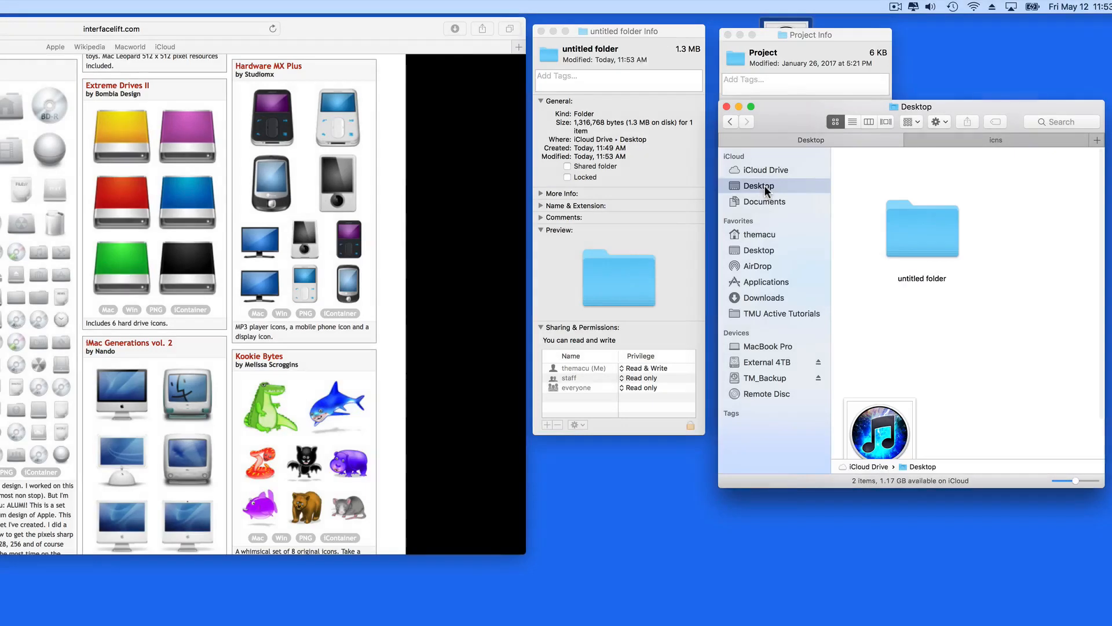